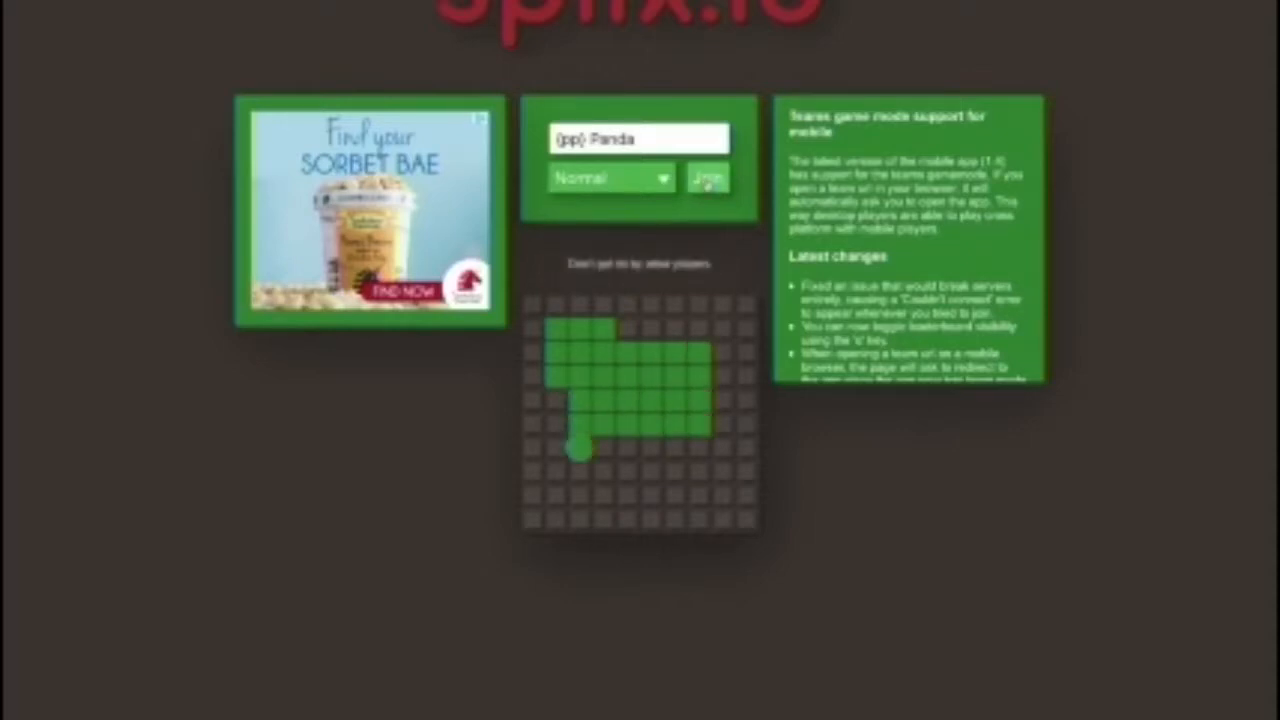
Join a match from the lobby as Panda, spawning with a small magenta home territory
click(708, 178)
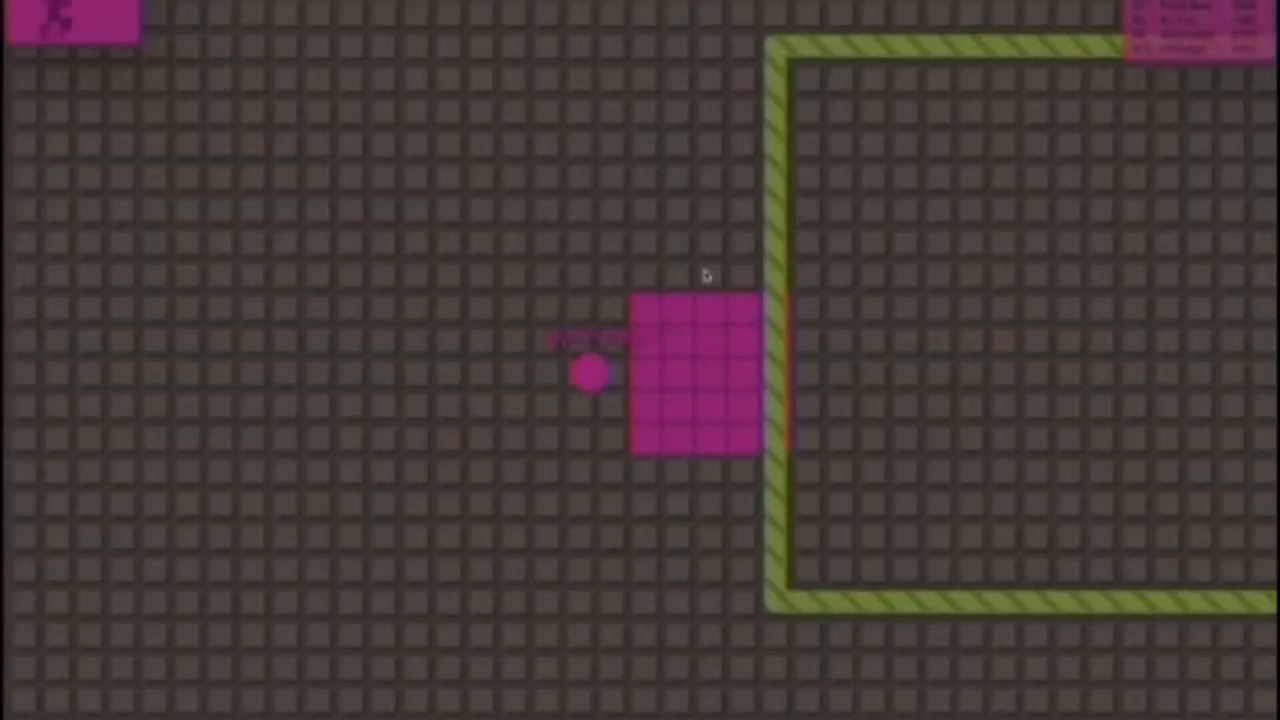